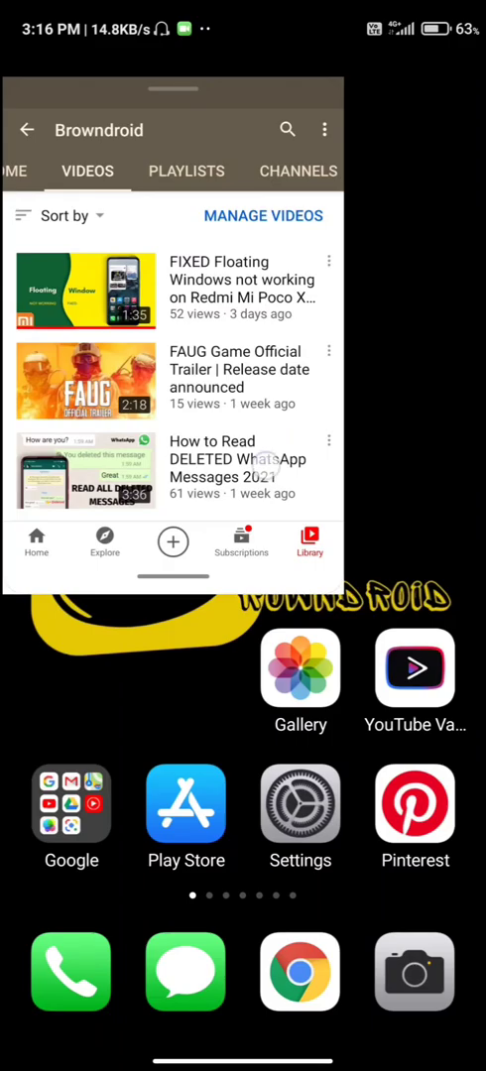
Open the Google folder on the home screen to show YouTube, Gmail and Maps
scroll(down, 3)
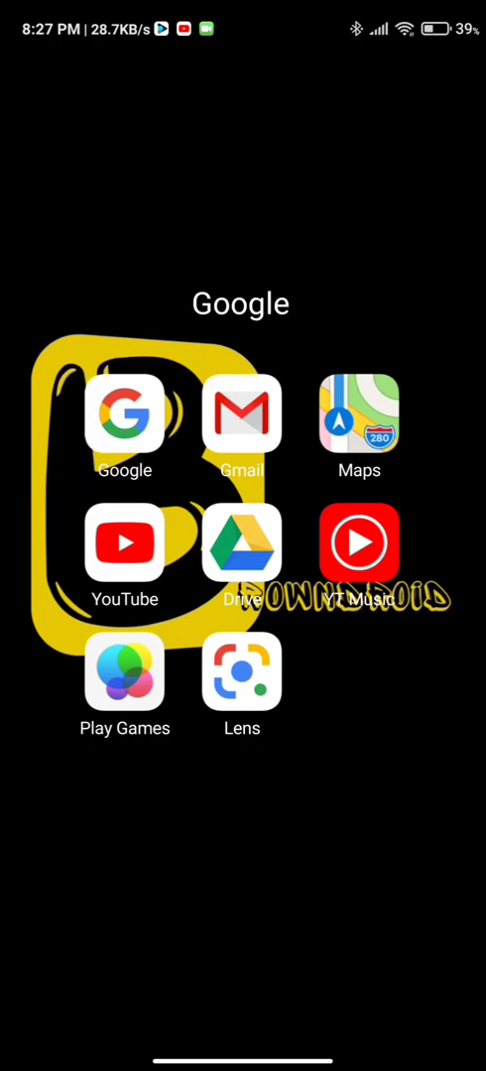
Launch YouTube from the Google folder, then bring up Recents with the floating-window bar
click(125, 543)
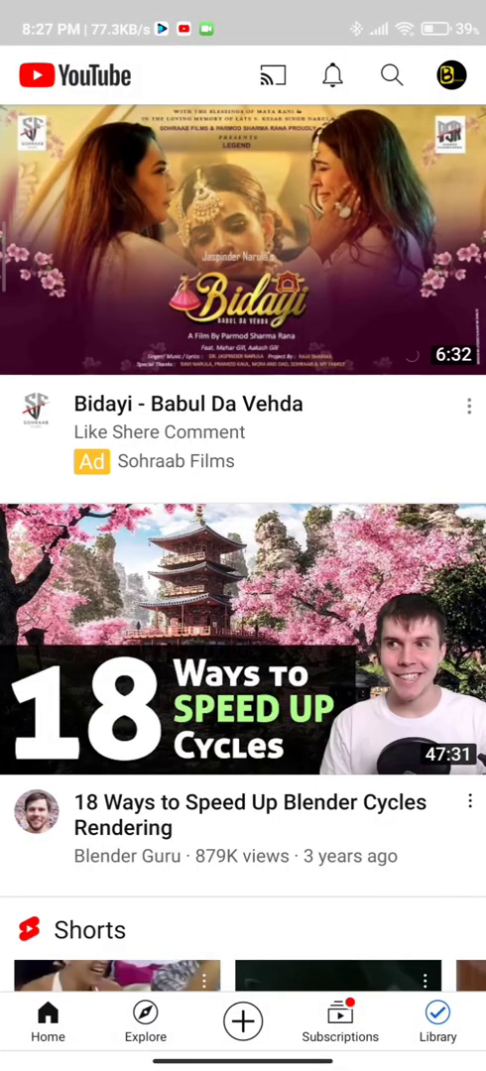
scroll(down, 3)
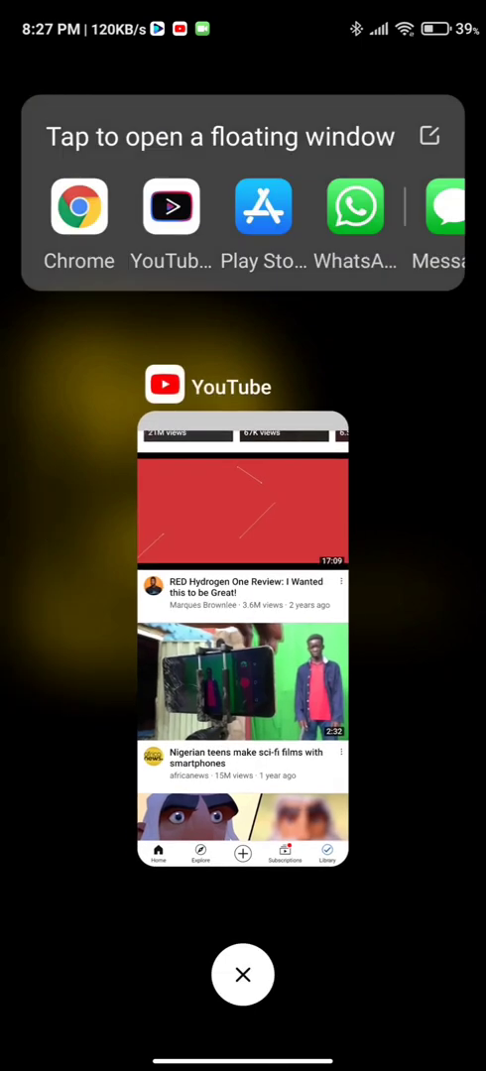
Browse the floating-window Available apps list, find no YouTube, and return home
scroll(left, 3)
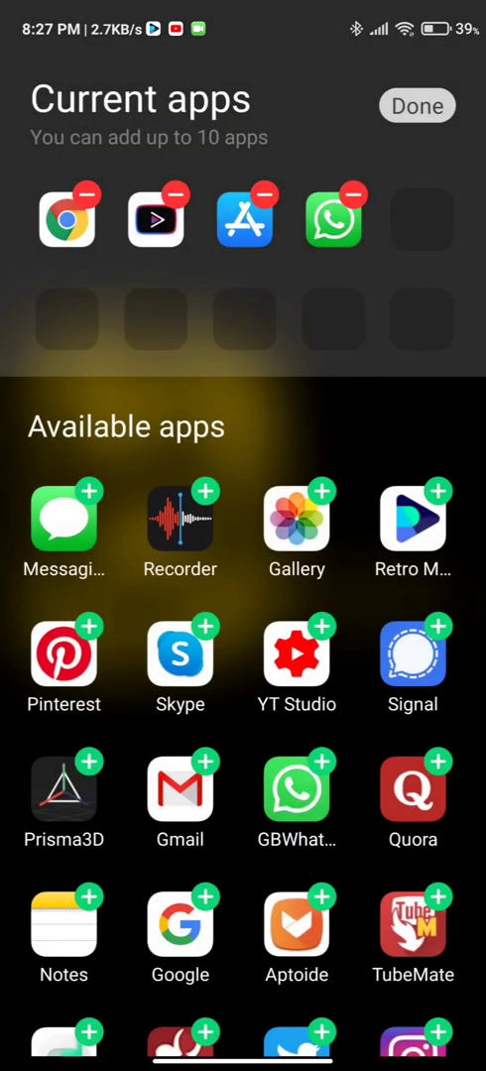
scroll(down, 3)
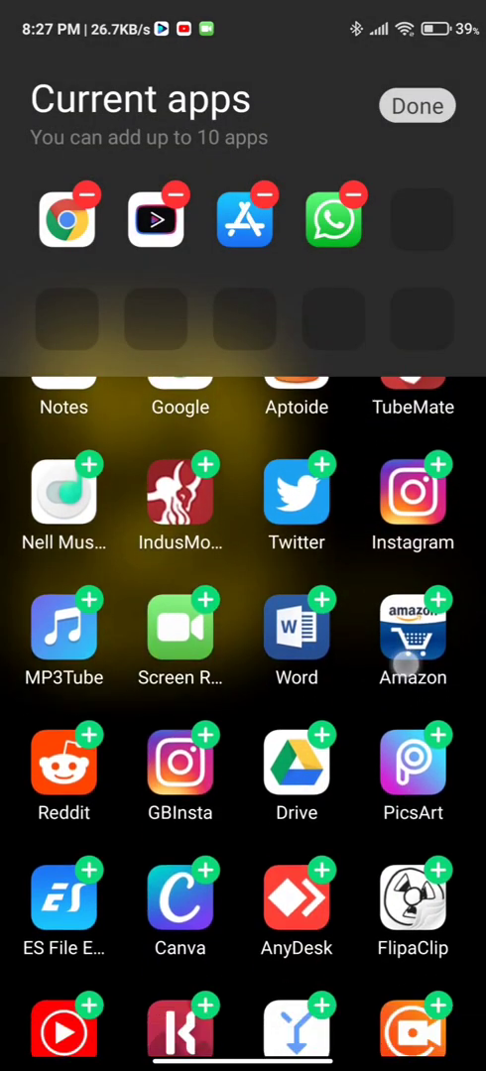
scroll(down, 3)
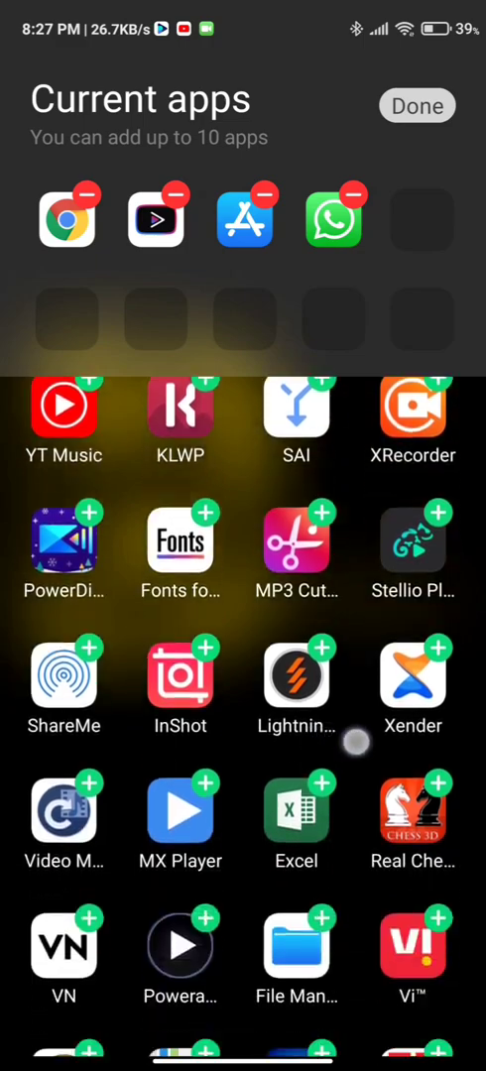
scroll(down, 3)
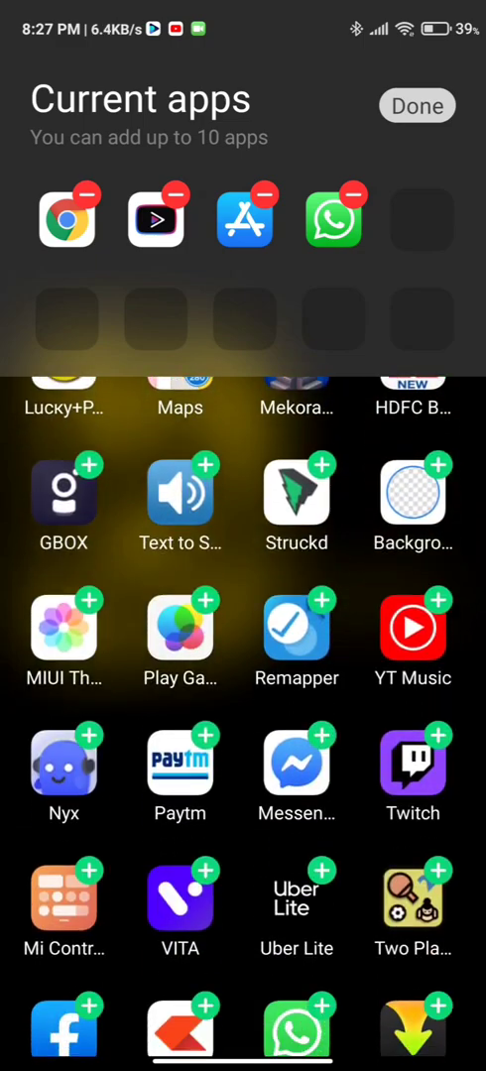
scroll(down, 3)
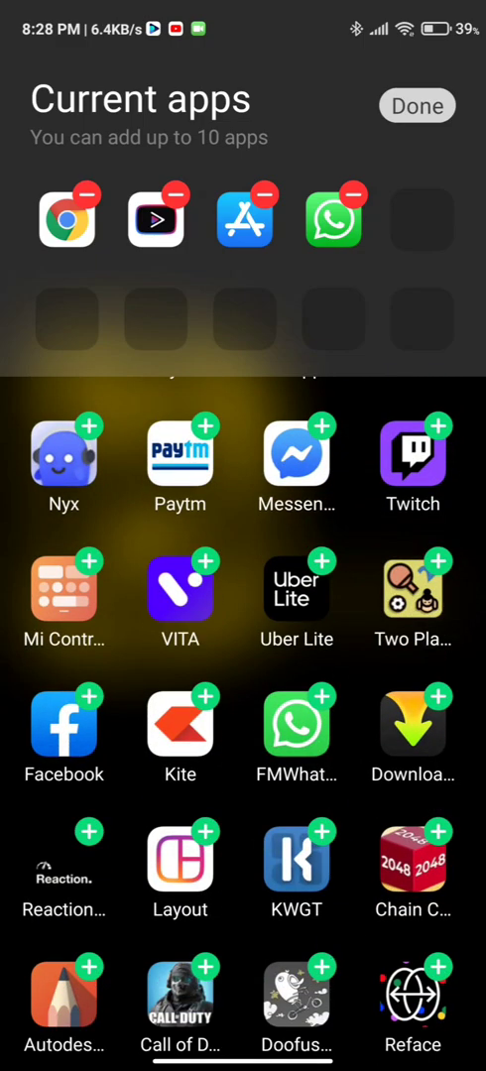
click(416, 105)
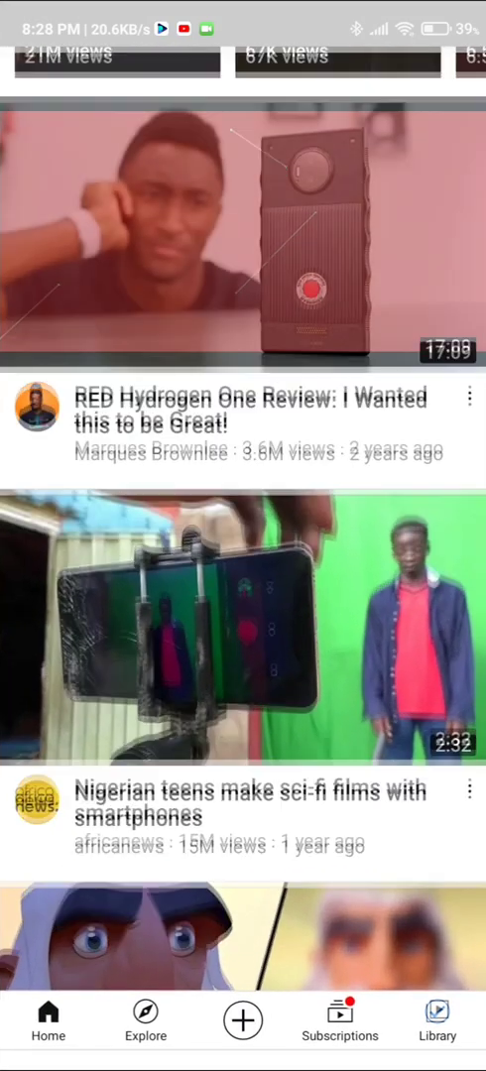
click(243, 233)
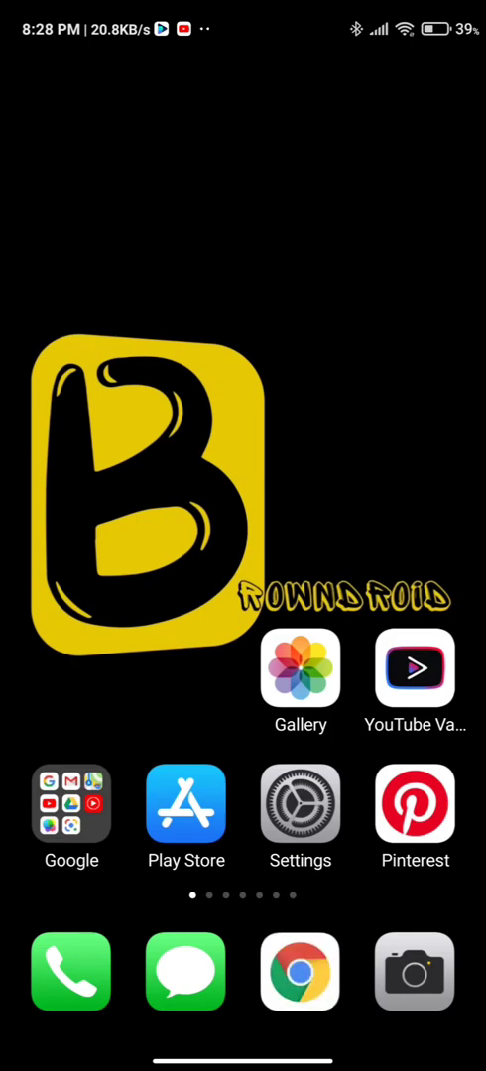
Load youtube.com in Chrome and minimize it into a small floating window
click(300, 971)
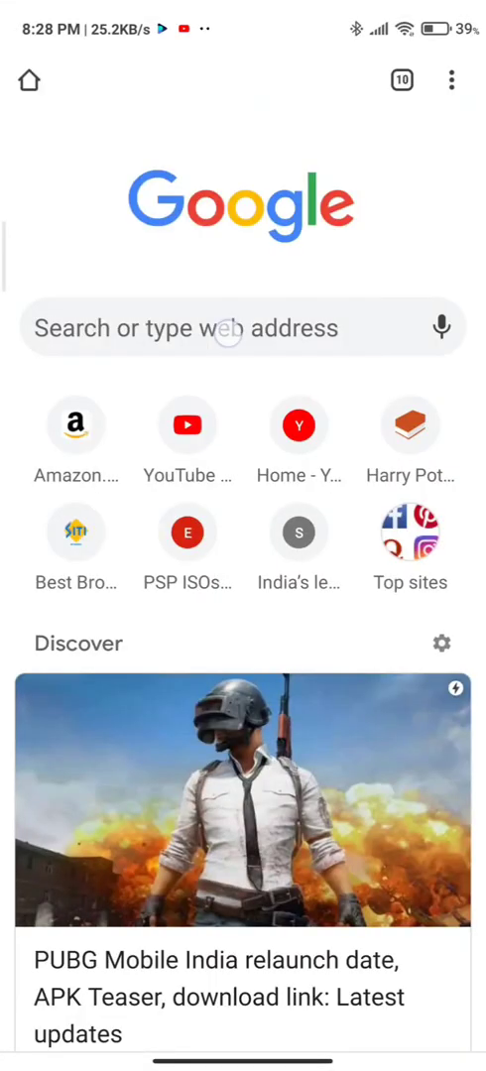
text(youtube.com)
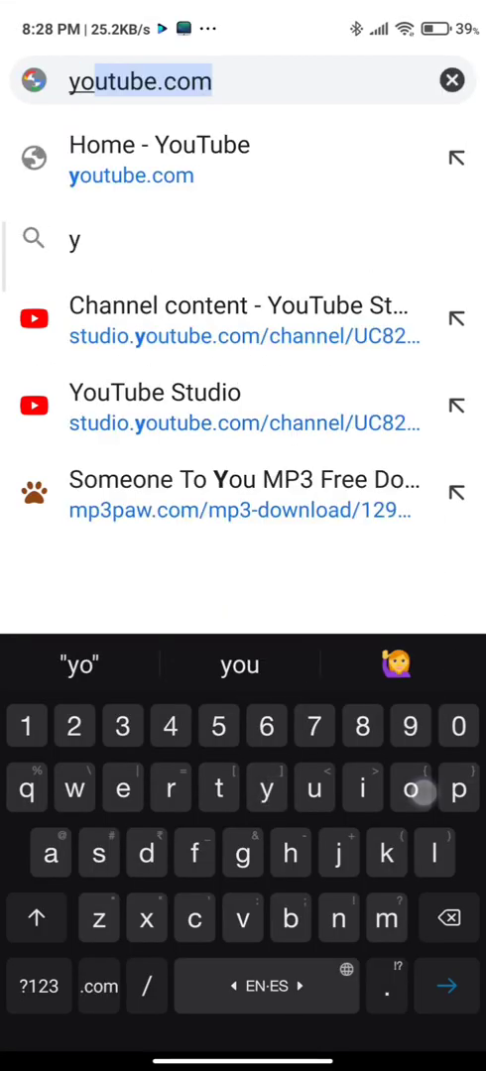
click(158, 160)
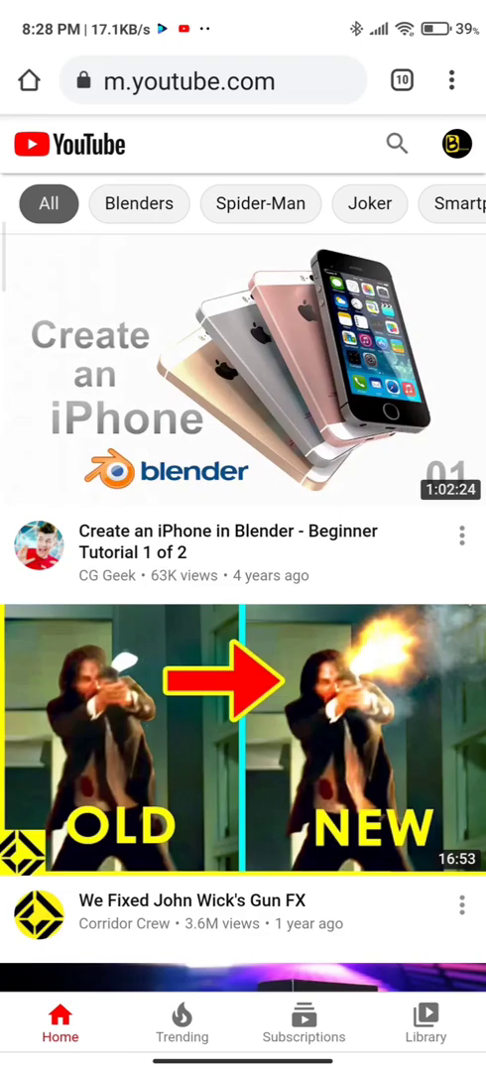
scroll(down, 3)
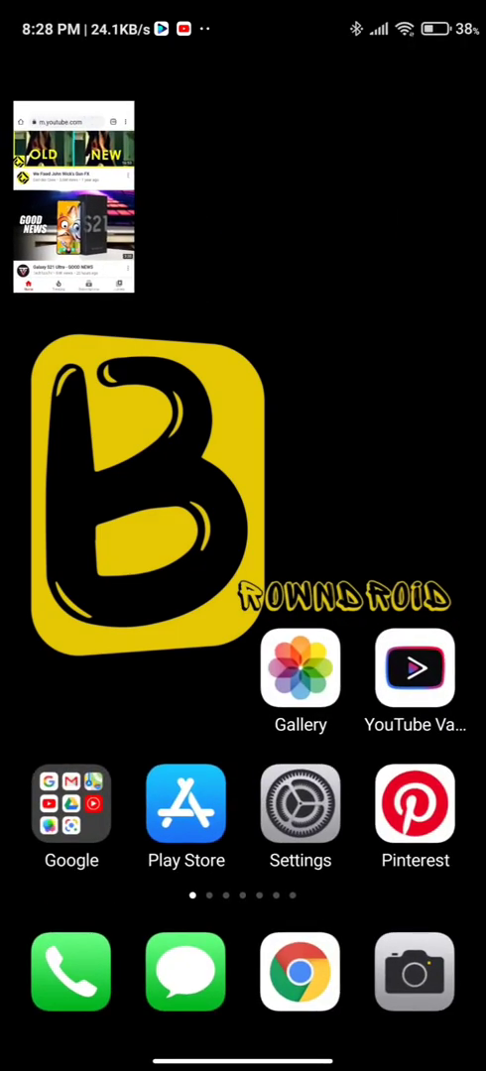
Expand the floating Chrome window and start playing a YouTube video in it
click(74, 195)
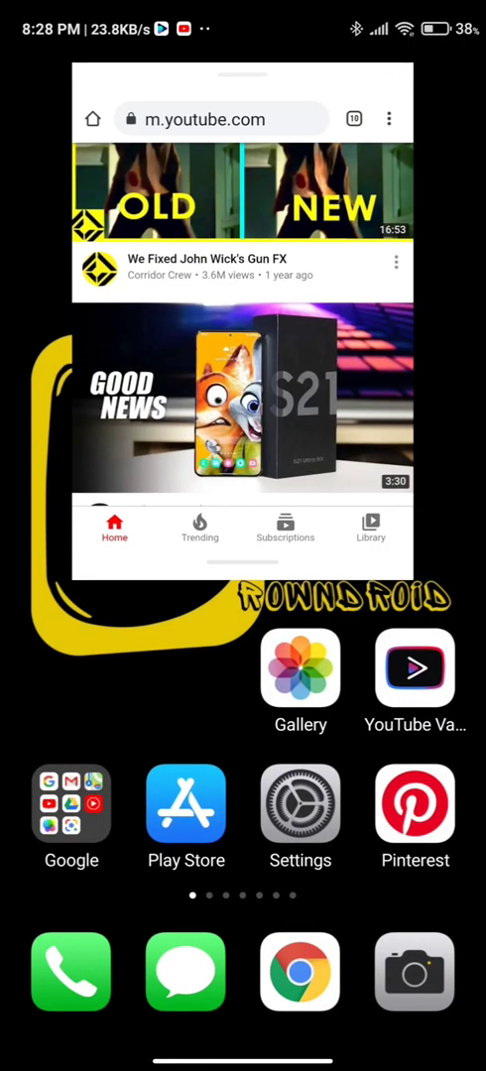
click(242, 400)
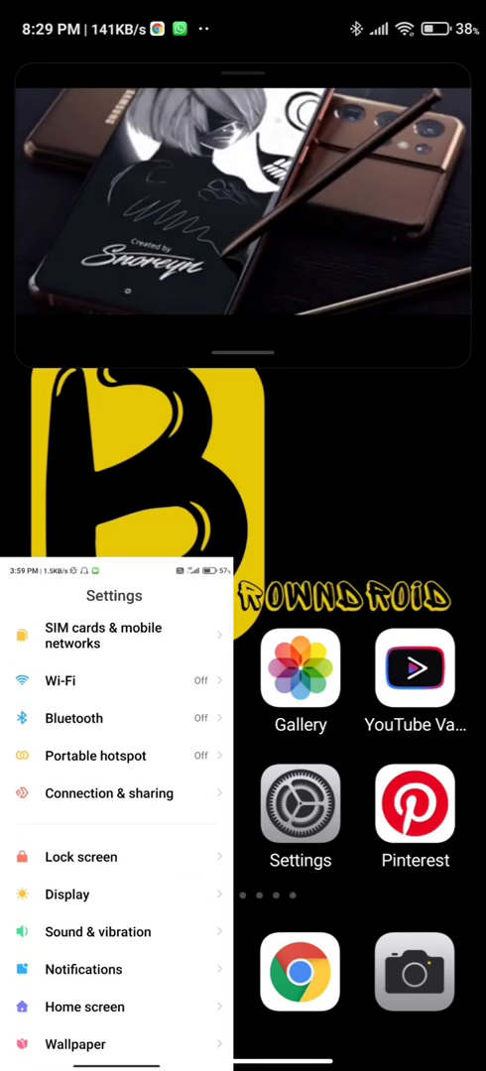
Swipe away the floating Chrome and Settings windows to clear the home screen
scroll(down, 3)
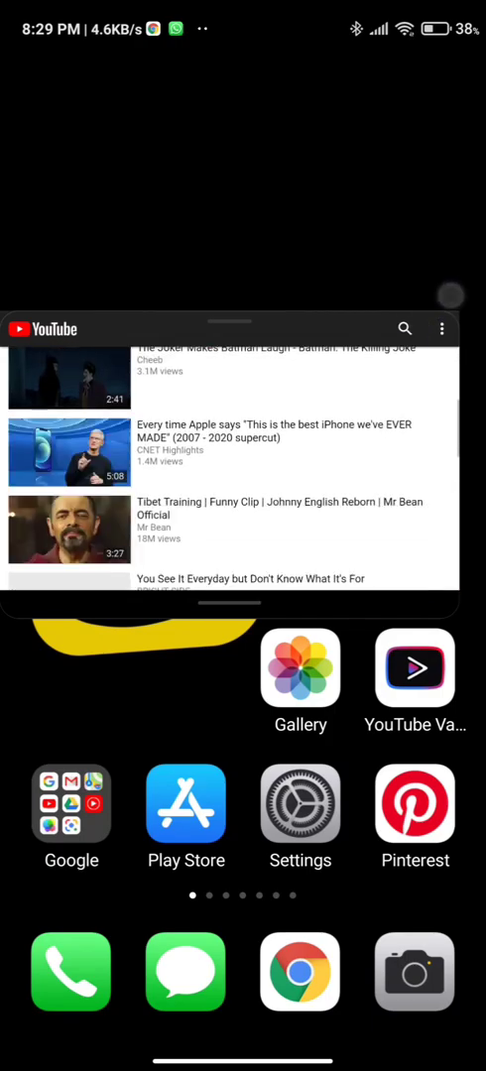
scroll(down, 3)
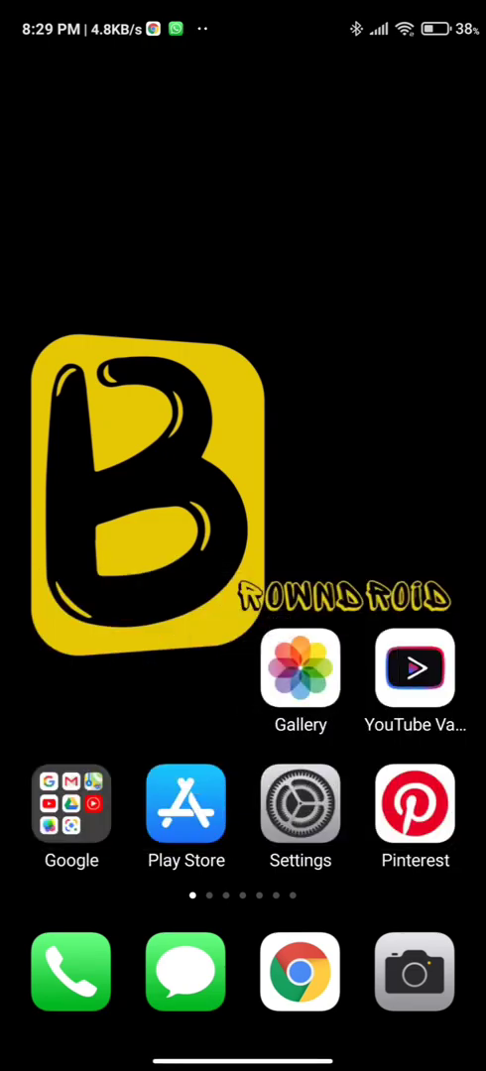
Open the WandaVision Infinite trailer in YouTube Vanced, then show Recents
click(415, 667)
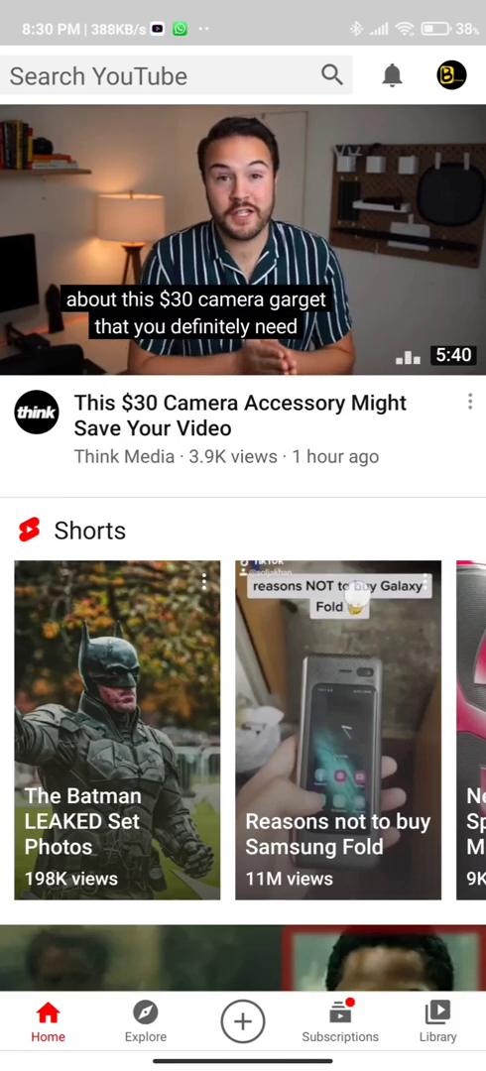
scroll(down, 3)
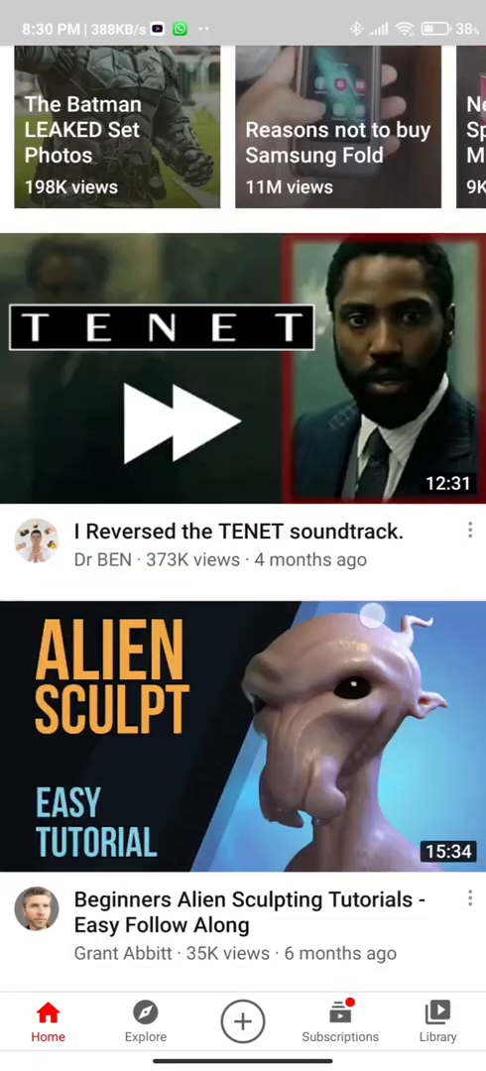
scroll(down, 3)
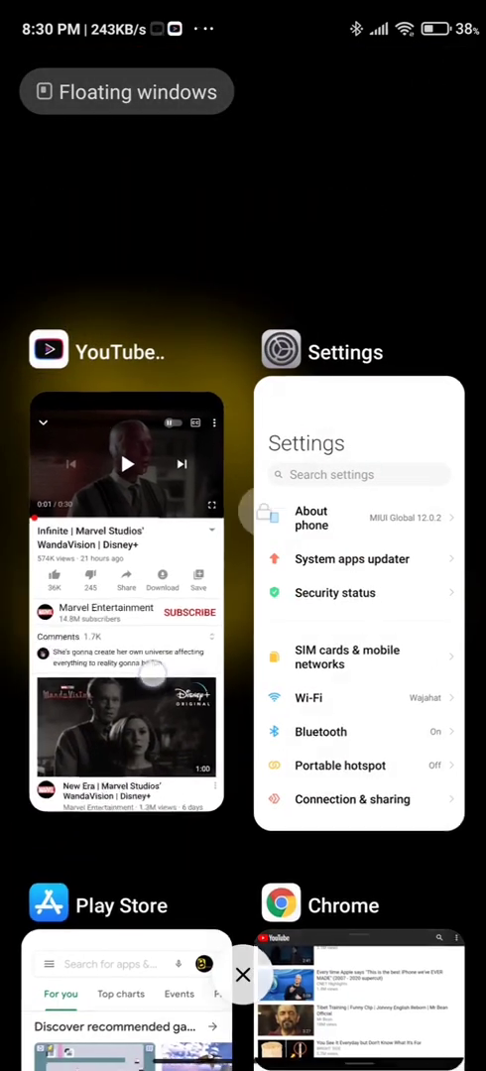
Play the WandaVision trailer in a floating Vanced window, with Settings open behind it
click(126, 456)
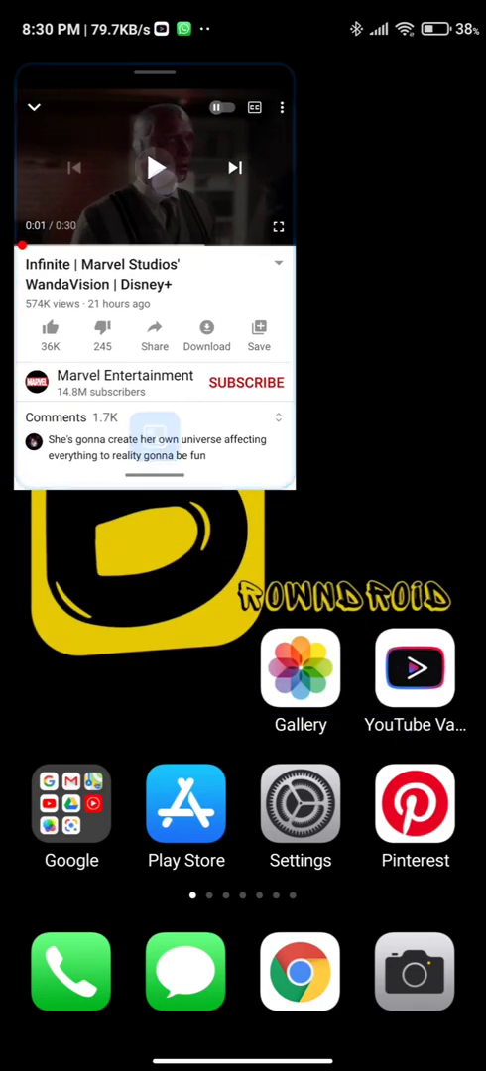
click(154, 166)
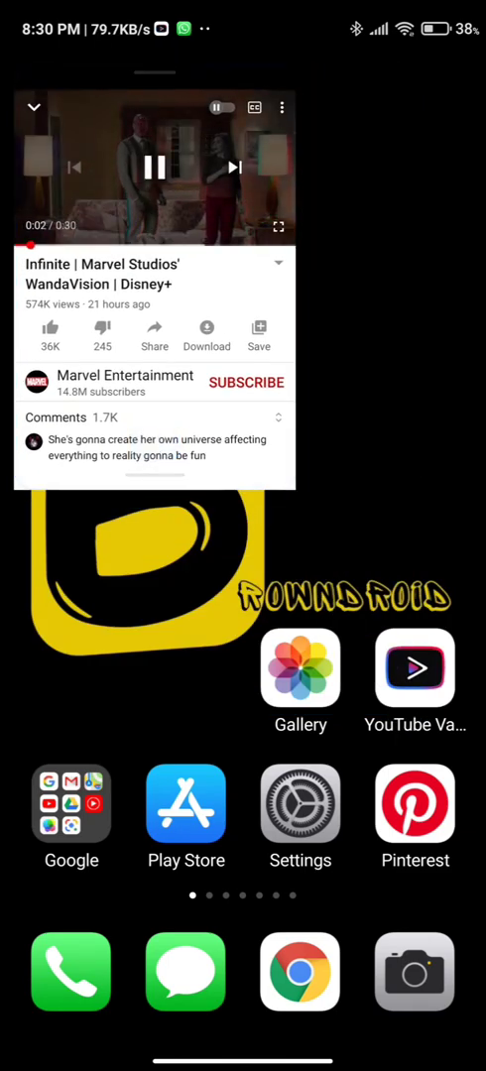
click(301, 803)
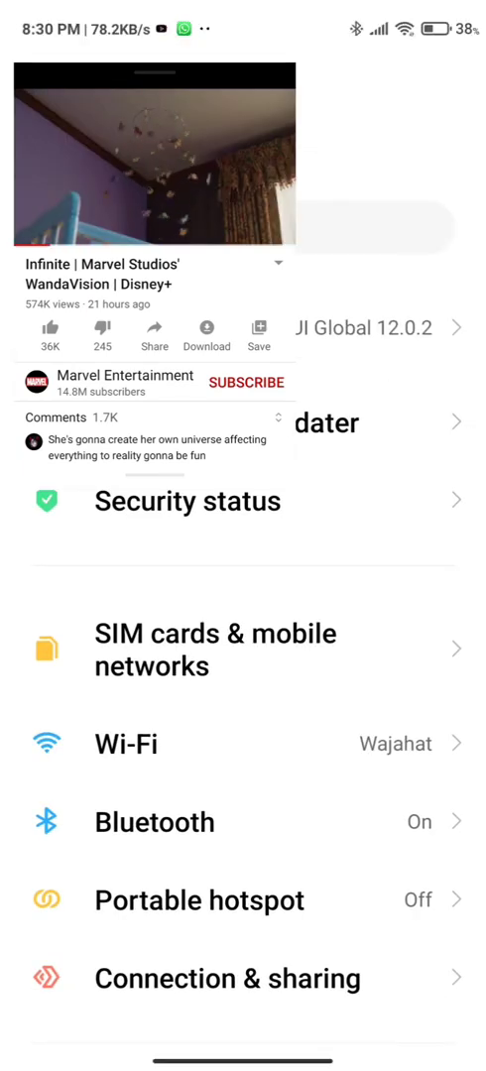